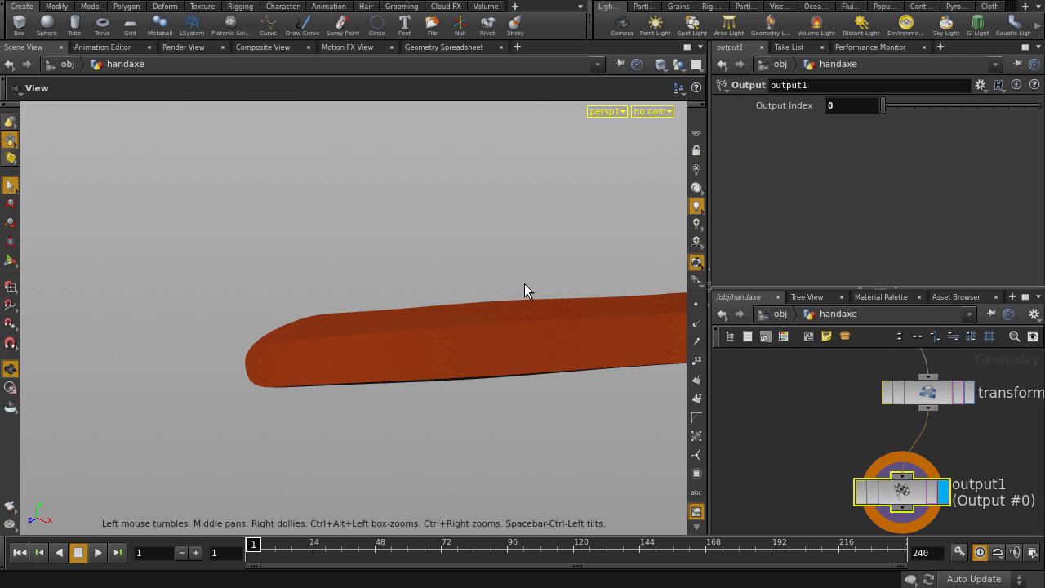
# Step: Inspect the hand axe in the viewport, then return to the /obj scene level
pyautogui.moveTo(525, 291); pyautogui.dragTo(658, 264)
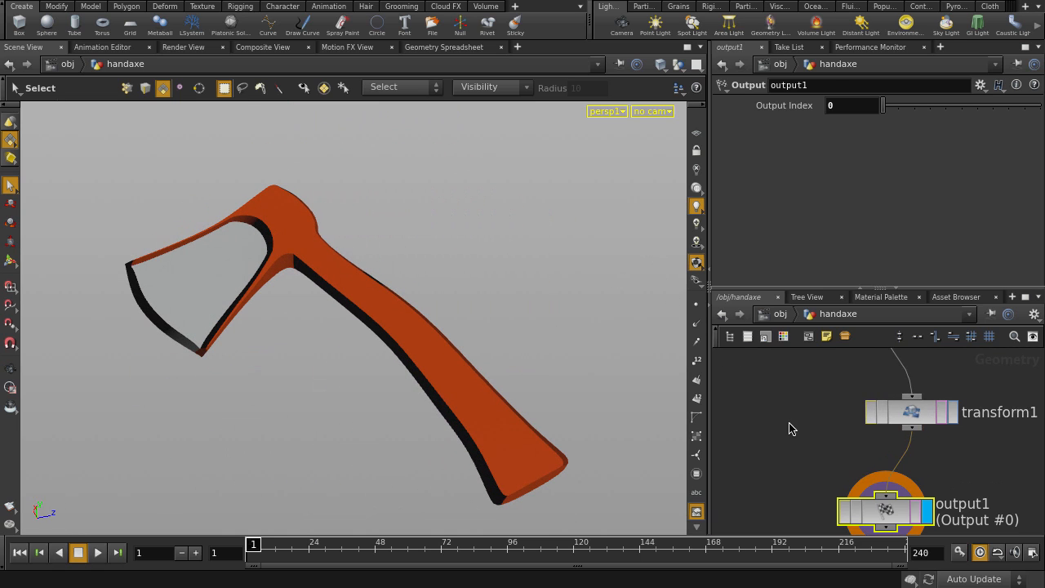
pyautogui.click(910, 411)
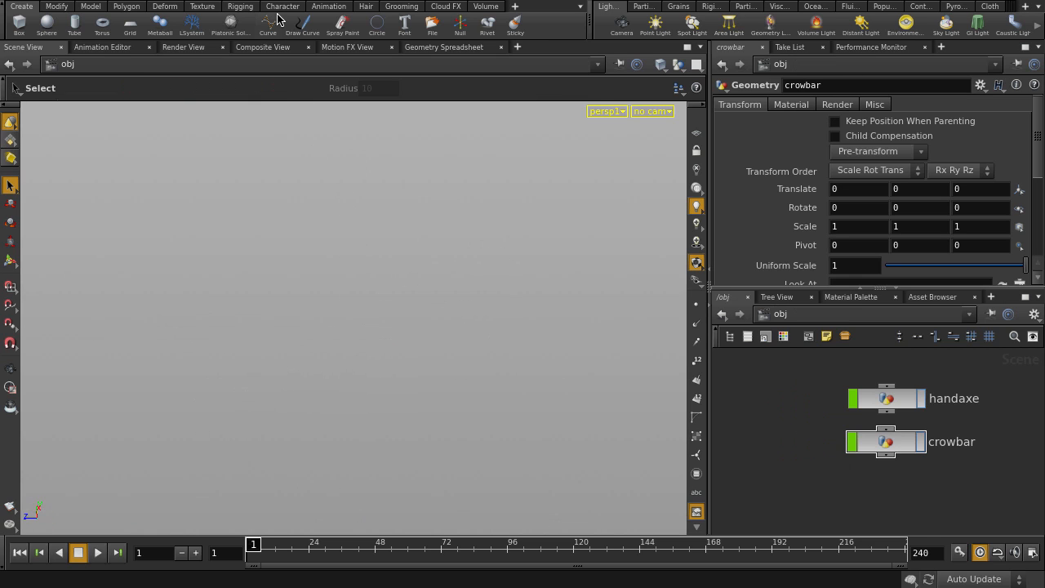
# Step: Add a walking Mocap Biped (mocapbiped11) from the Character shelf beside the handaxe and crowbar
pyautogui.click(112, 25)
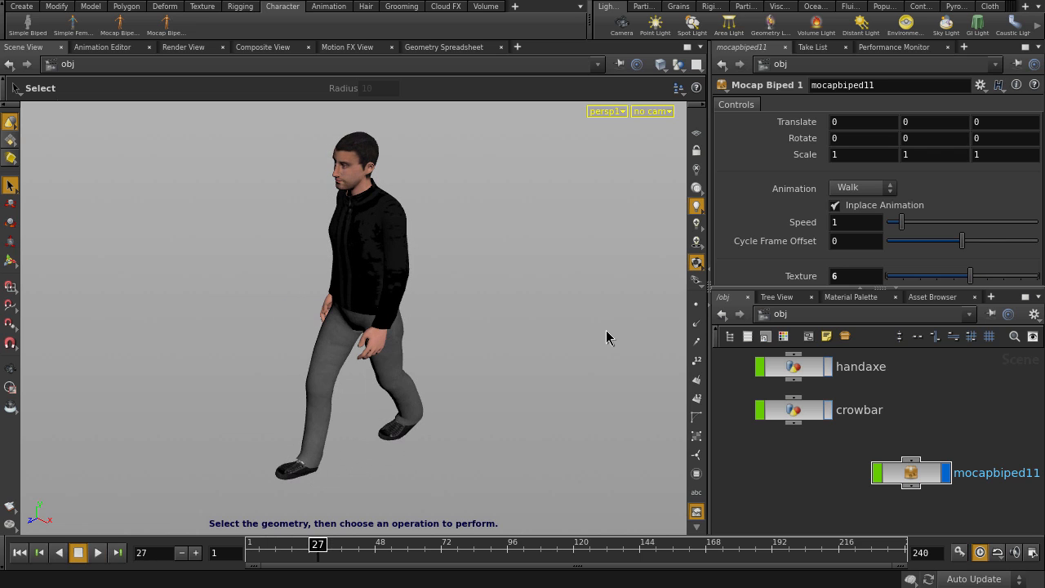
pyautogui.click(20, 553)
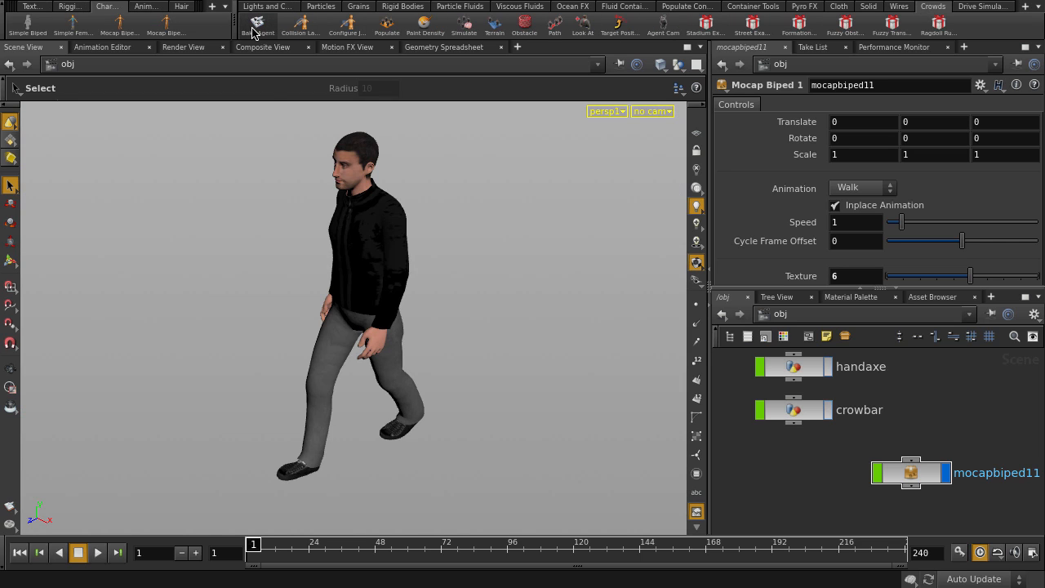
# Step: Bake the walking biped into a crowd agent, creating mocapbiped1_setup and agent_bake
pyautogui.click(257, 24)
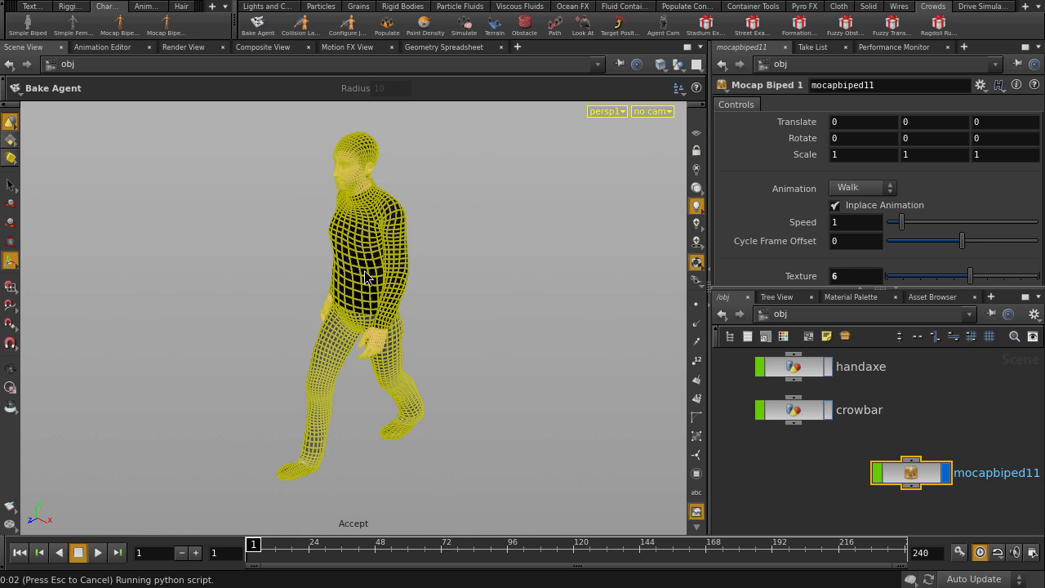
pyautogui.click(353, 523)
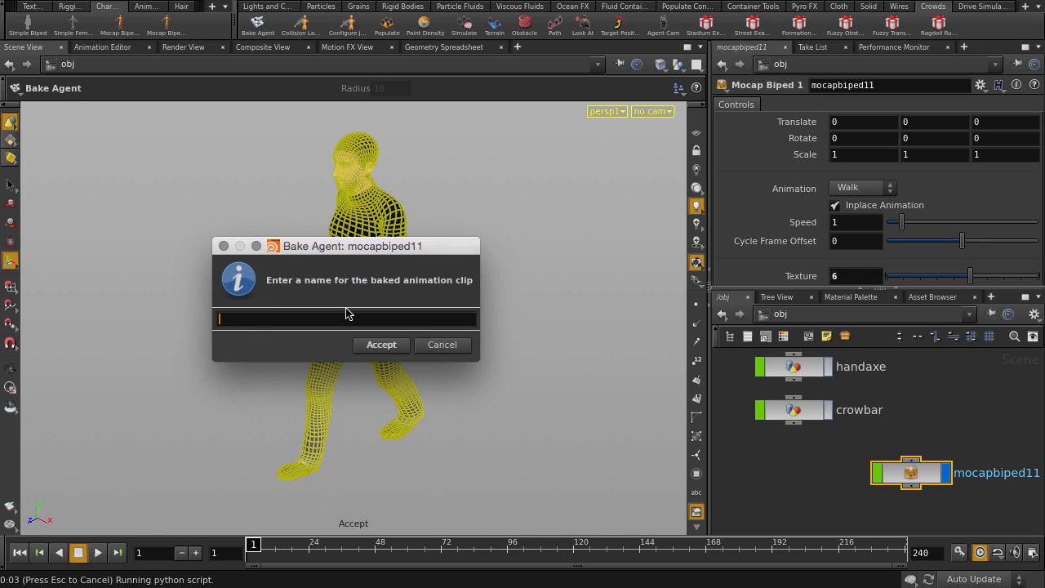
pyautogui.click(381, 344)
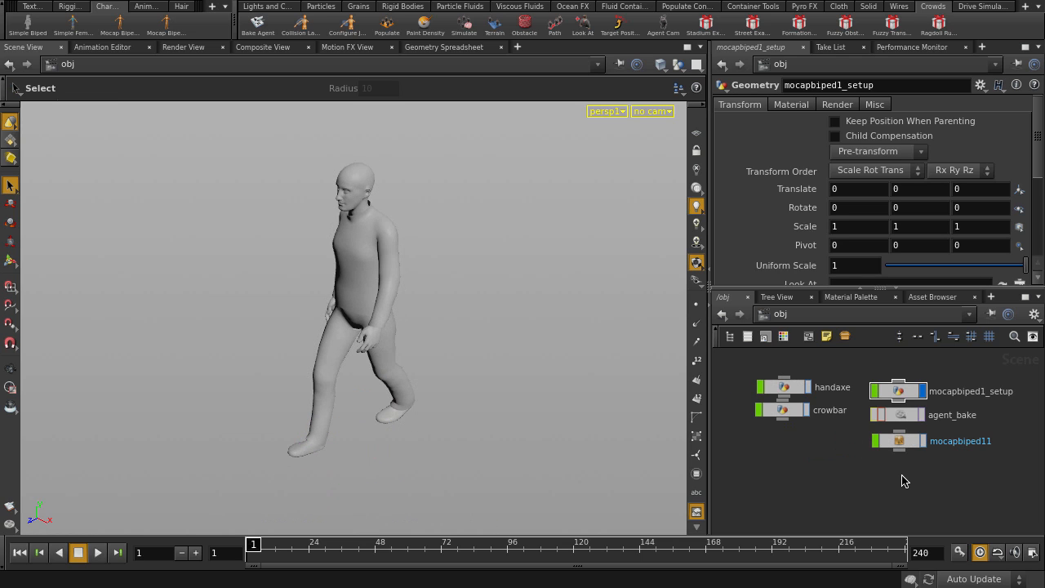
pyautogui.moveTo(543, 252)
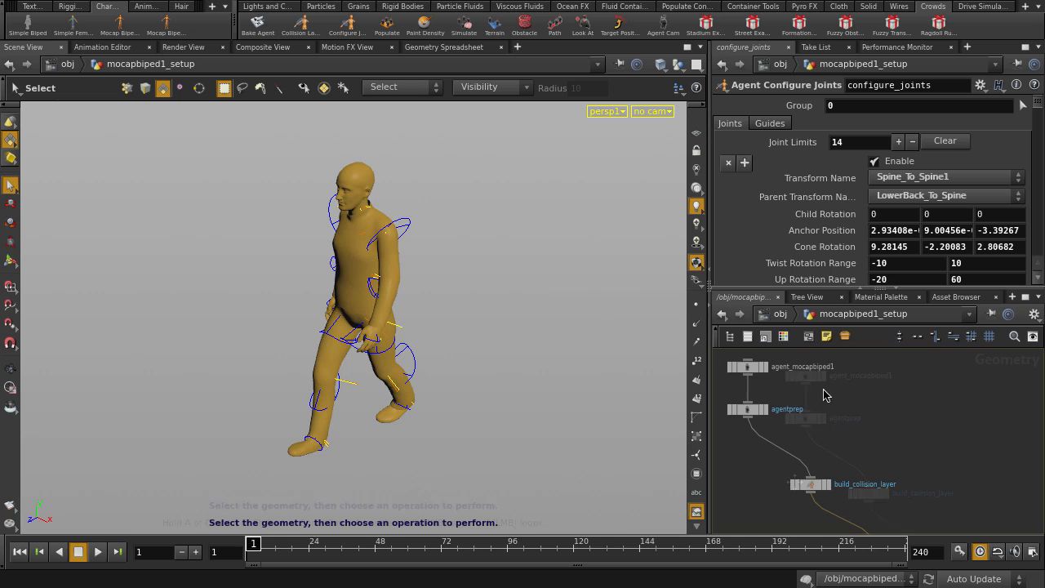
# Step: Insert an Agent Layer node on the wire between agentprep and build_collision_layer
pyautogui.press('tab')
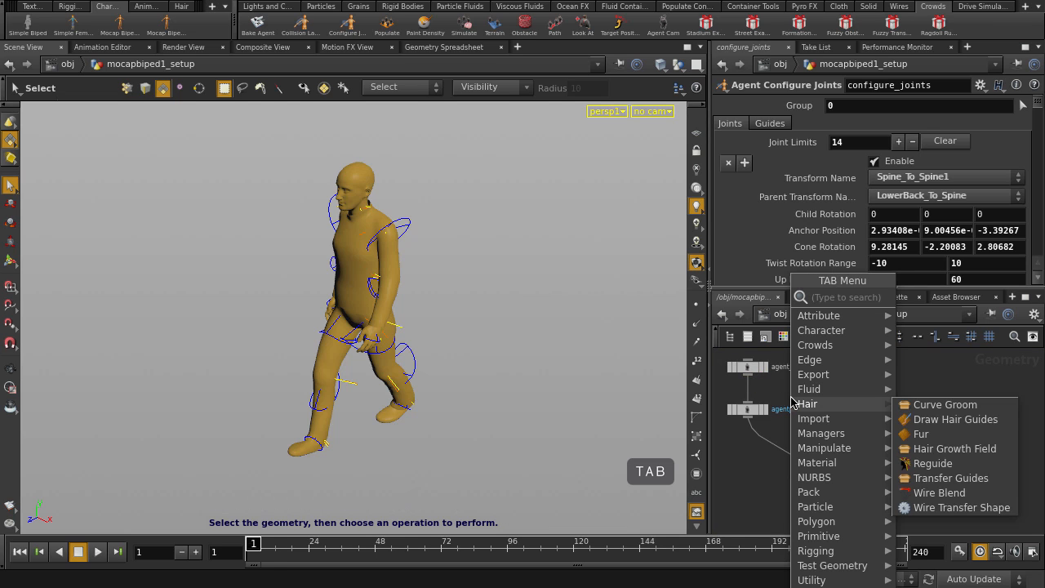
pyautogui.write('agent lay')
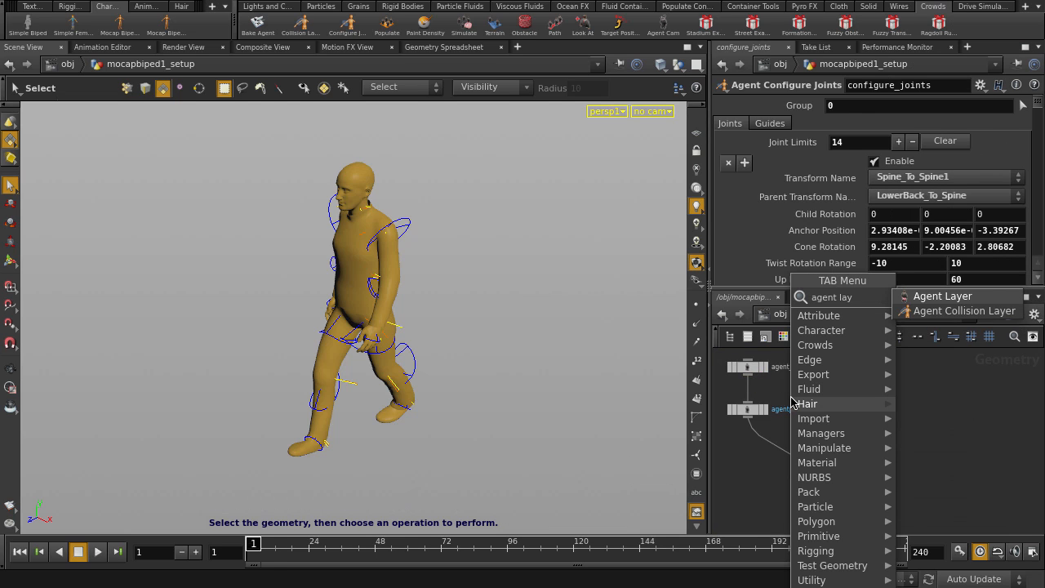
pyautogui.click(942, 295)
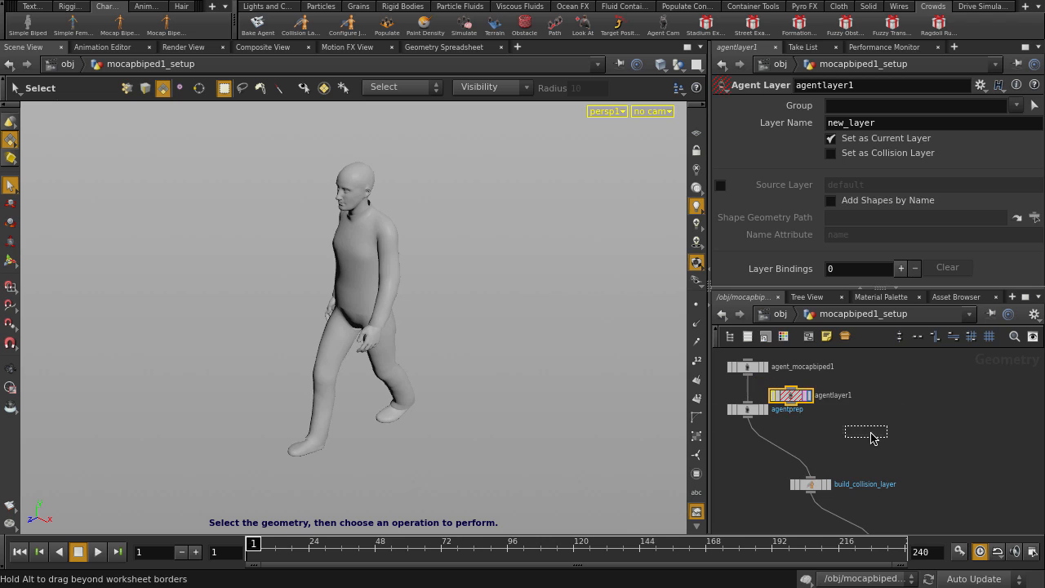
pyautogui.moveTo(791, 395); pyautogui.dragTo(761, 438)
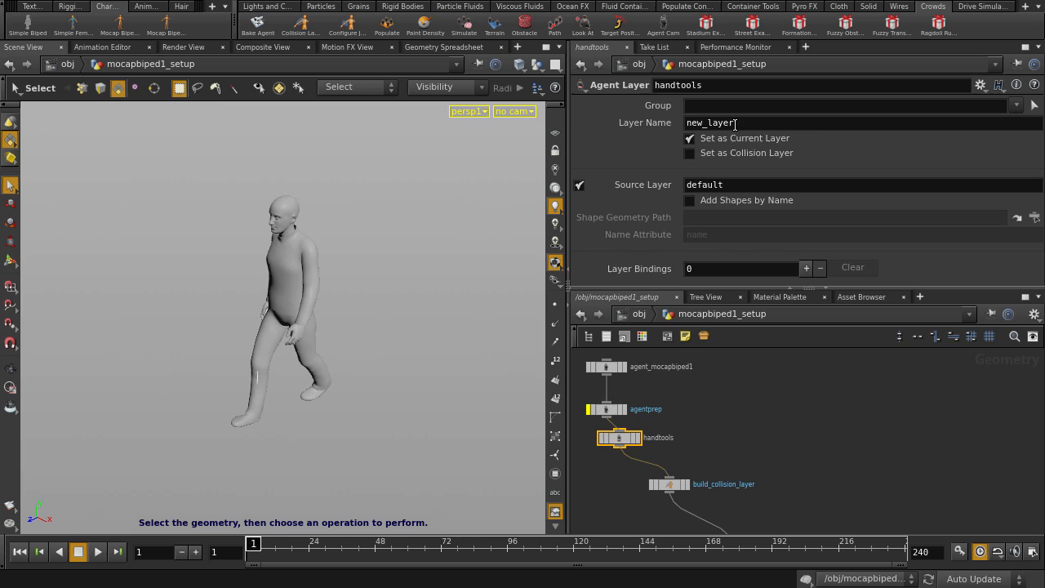
# Step: Name the layer handtools and bind the crowbar shape from /obj/crowbar/output1
pyautogui.write('handtools')
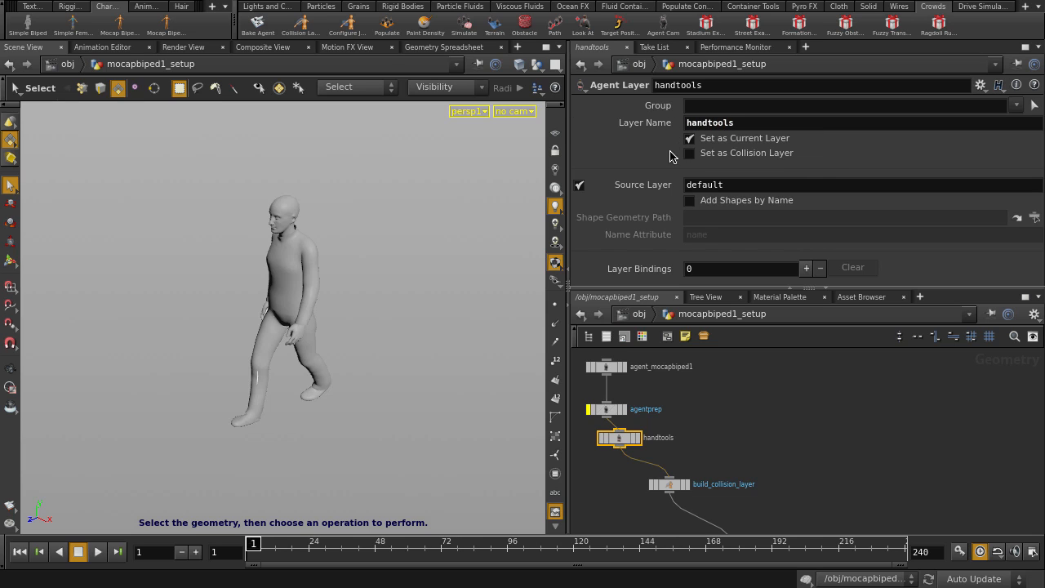
pyautogui.click(804, 268)
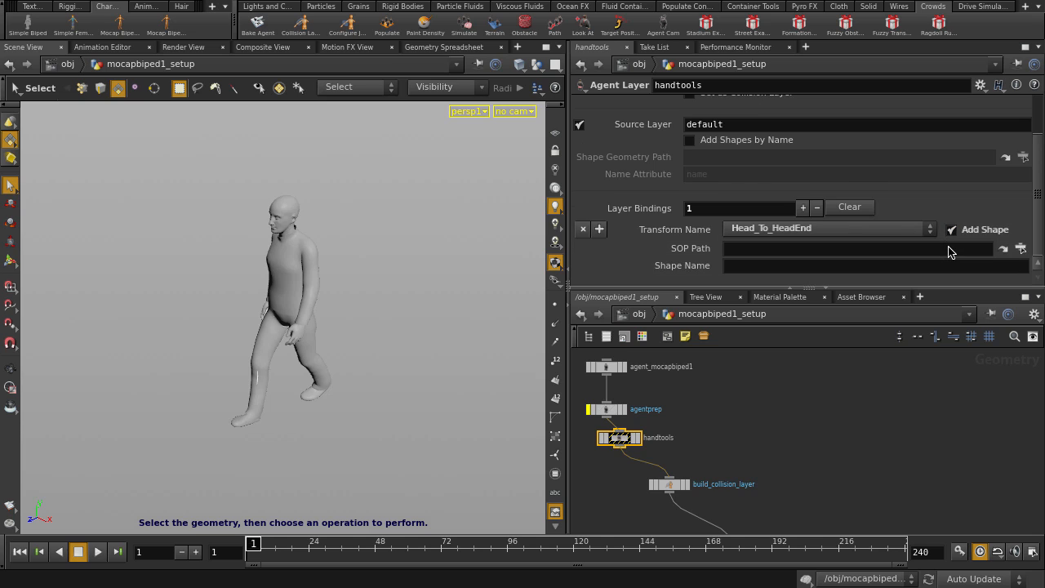
pyautogui.click(1022, 248)
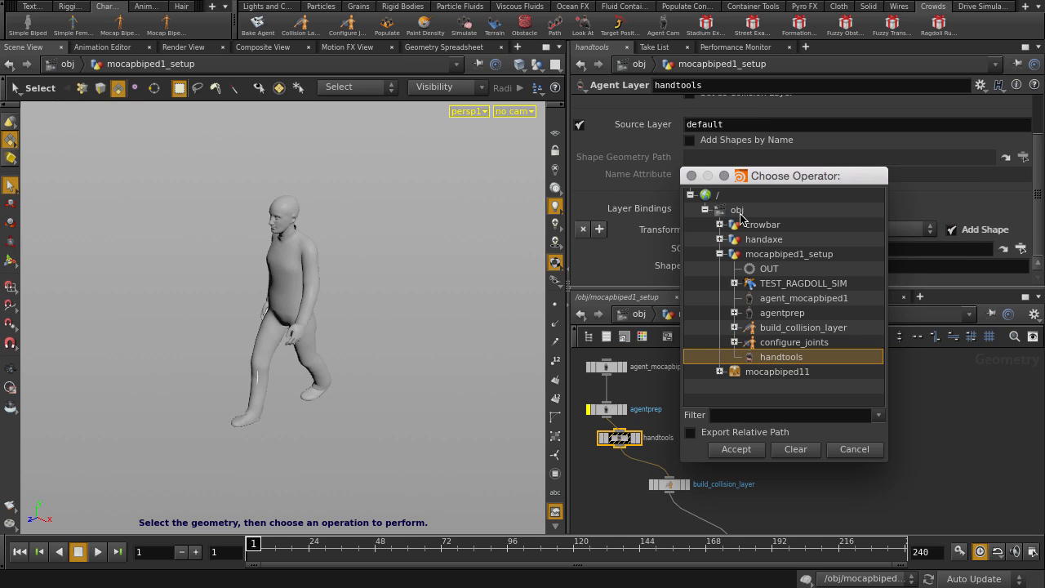
pyautogui.click(720, 224)
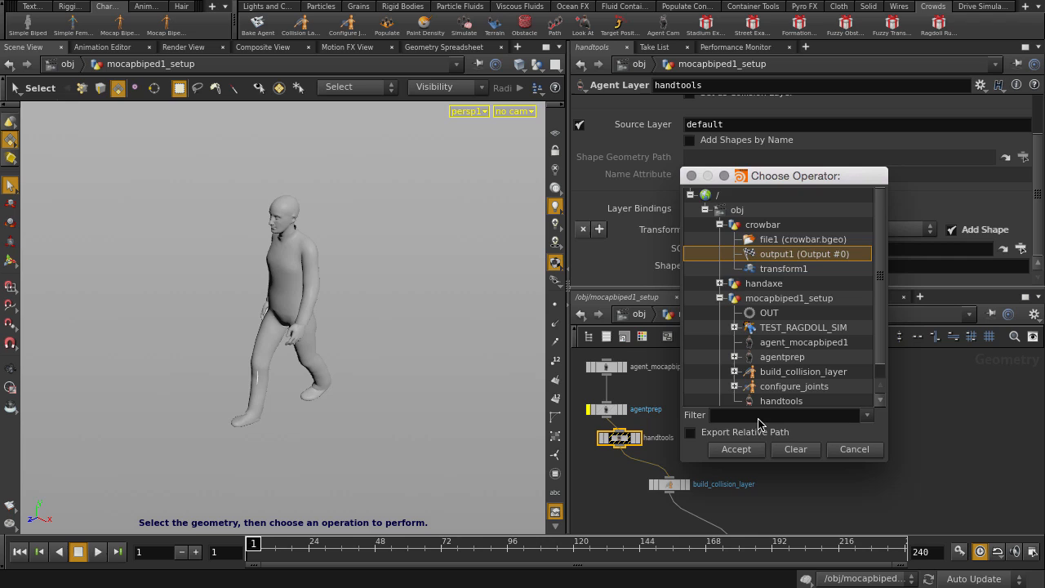
pyautogui.click(735, 449)
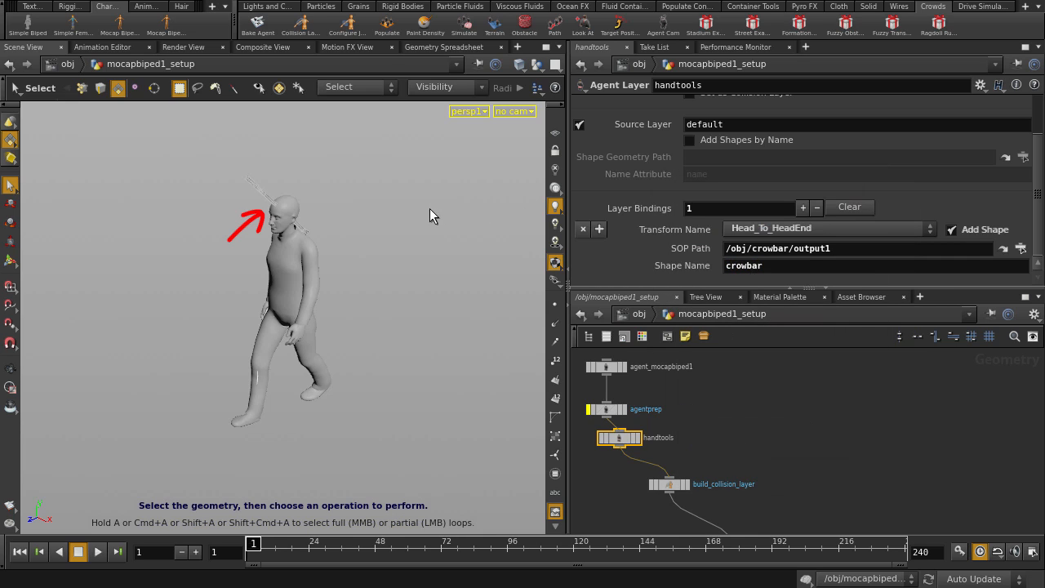
# Step: Move the crowbar binding from the head joint to one of the agent's hand joints
pyautogui.moveTo(432, 216); pyautogui.dragTo(355, 289)
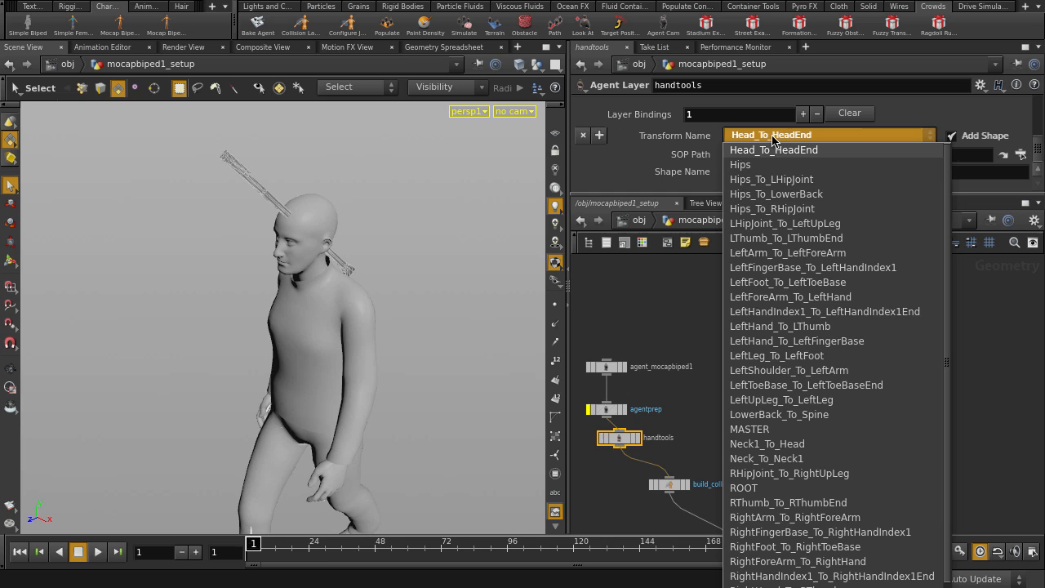
pyautogui.click(788, 502)
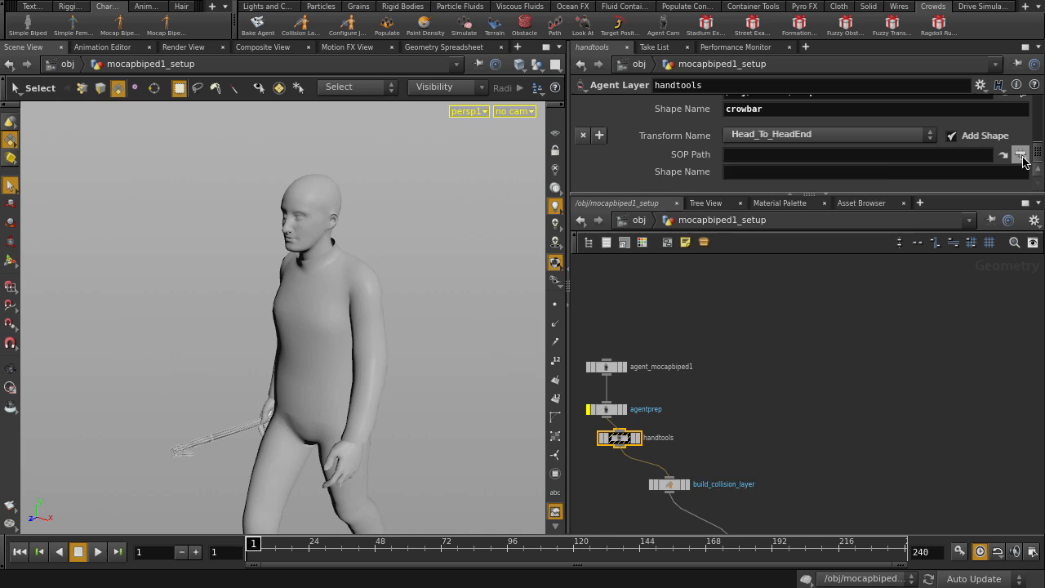
# Step: Add a second binding for /obj/handaxe/output1 named handaxe, attached to the other hand joint
pyautogui.click(1020, 154)
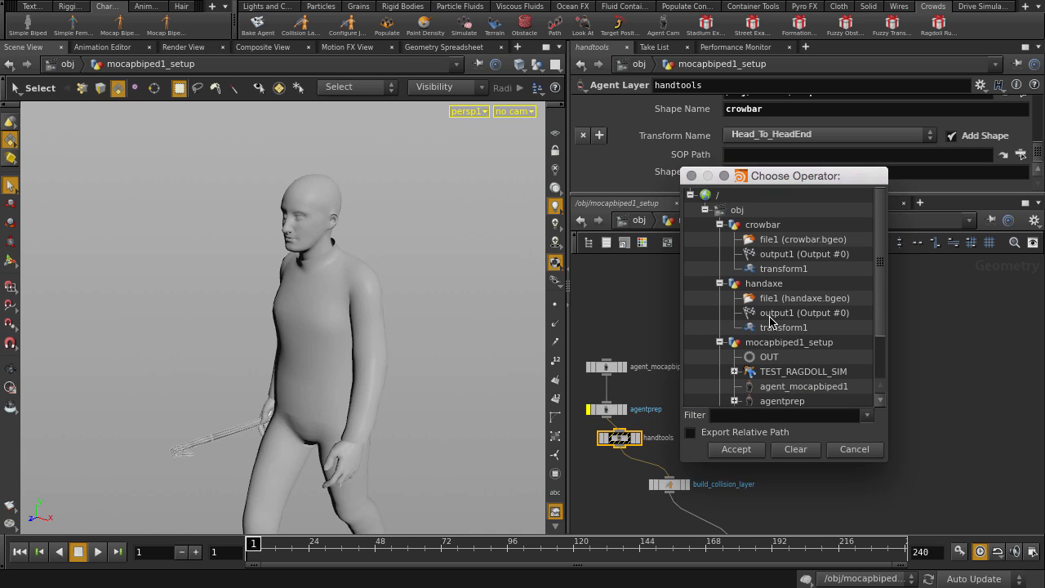
pyautogui.click(735, 449)
pyautogui.write('hand')
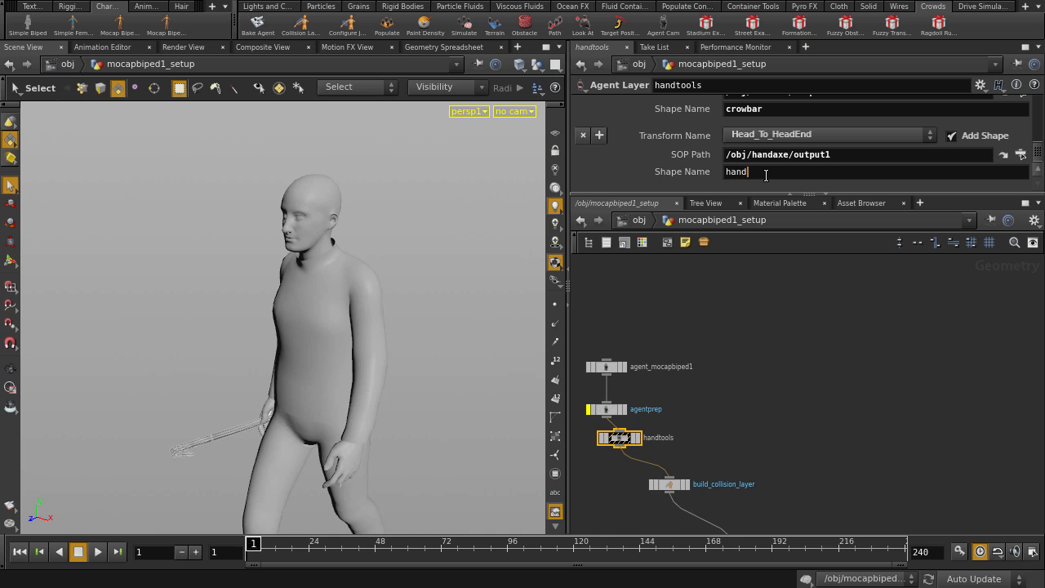
pyautogui.write('axe')
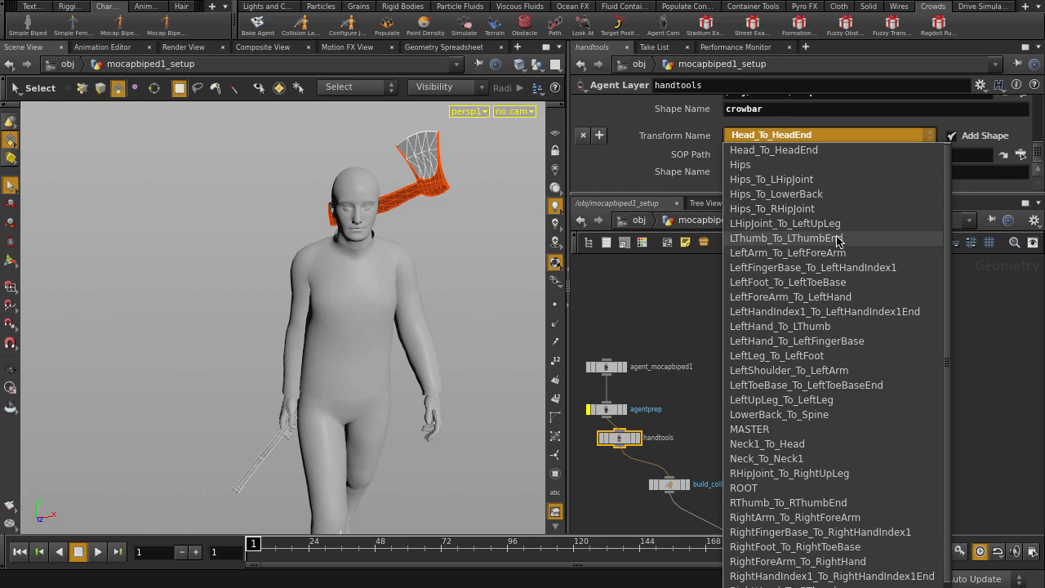
pyautogui.click(787, 238)
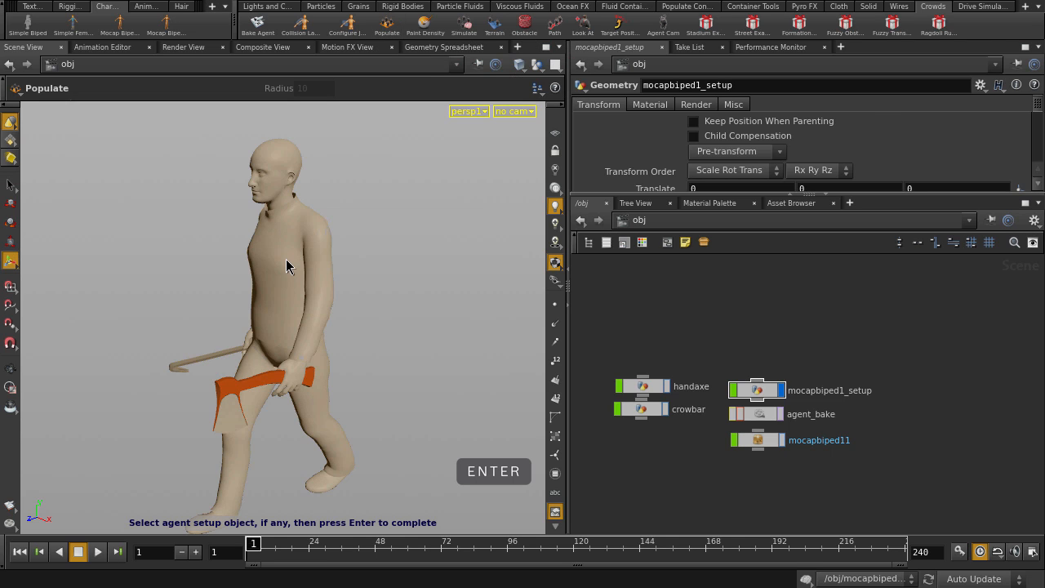
# Step: Populate a crowdsource of walking agents from mocapbiped1_setup, each carrying both tools
pyautogui.click(493, 471)
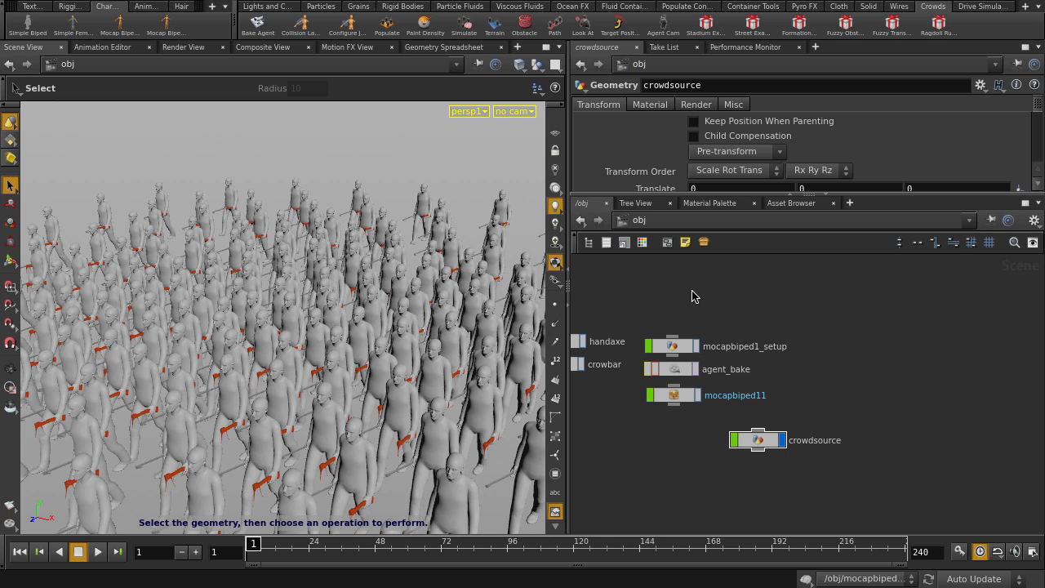
# Step: Assign /obj/mocapbiped11/MATERIALS/clothing as the crowdsource material and maximize the viewport
pyautogui.click(650, 103)
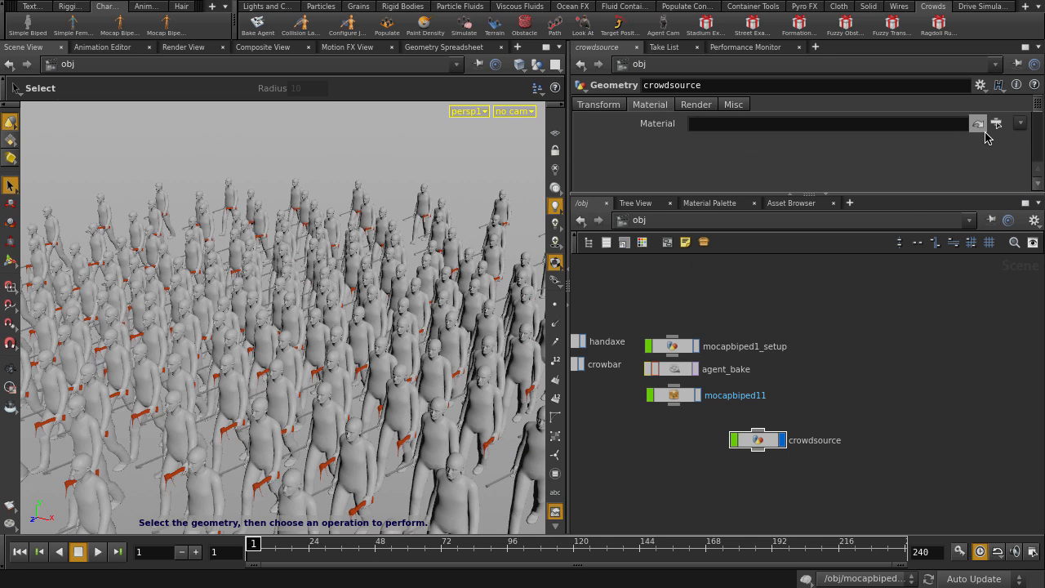
pyautogui.click(978, 123)
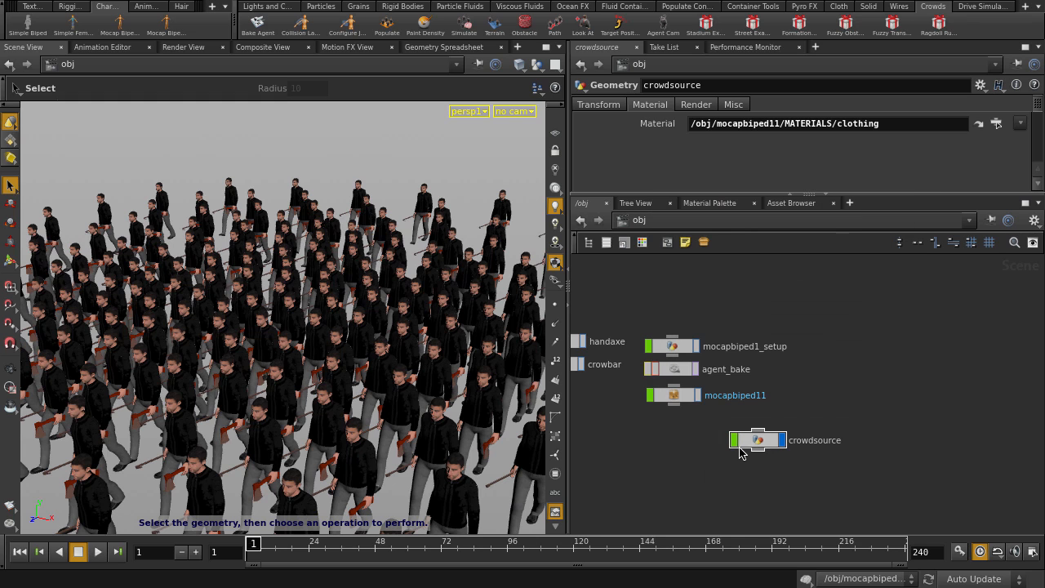
pyautogui.press('ctrl+b')
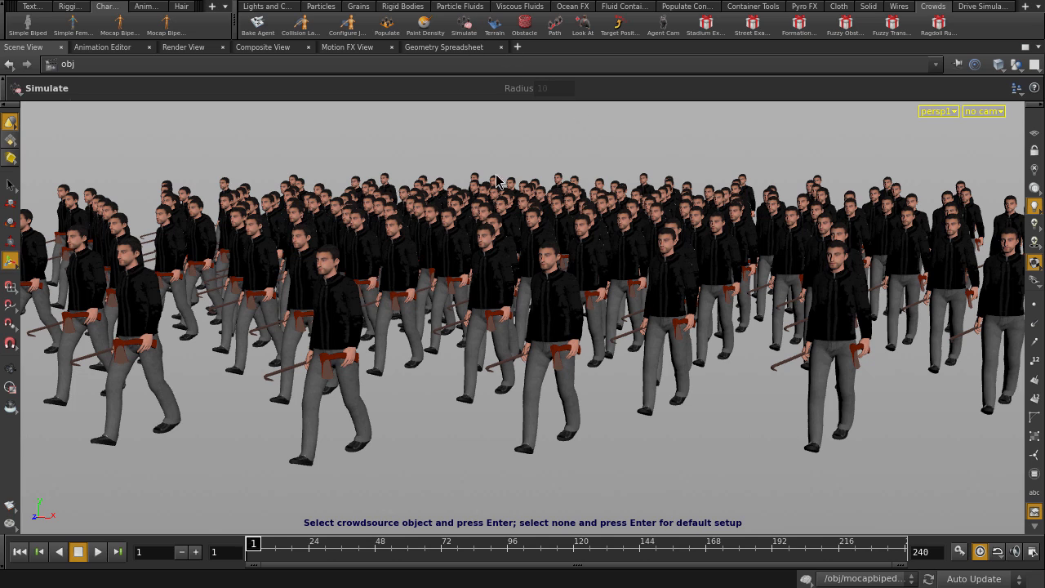
# Step: Create the default crowd_sim network and dive into the crowdsource as the agents walk
pyautogui.press('Return')
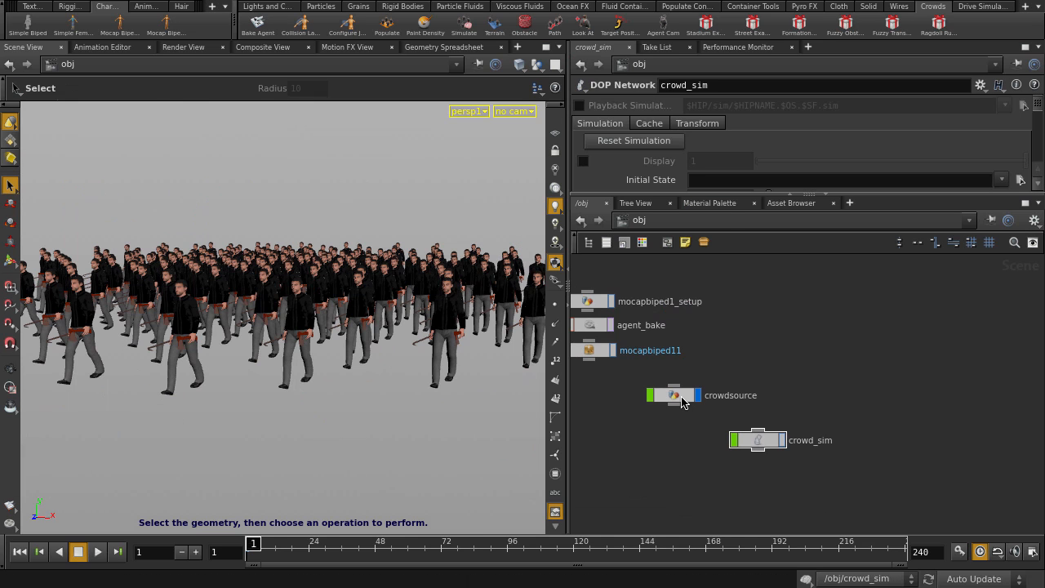
pyautogui.doubleClick(676, 395)
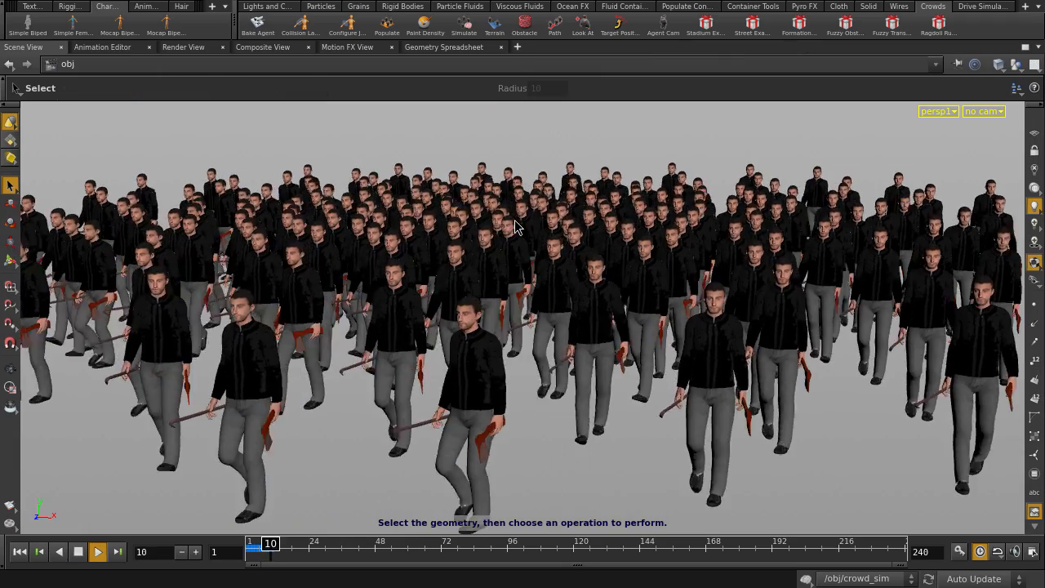
# Step: Play the simulation past frame 100 so the agents collapse as ragdolls on the ground
pyautogui.click(97, 551)
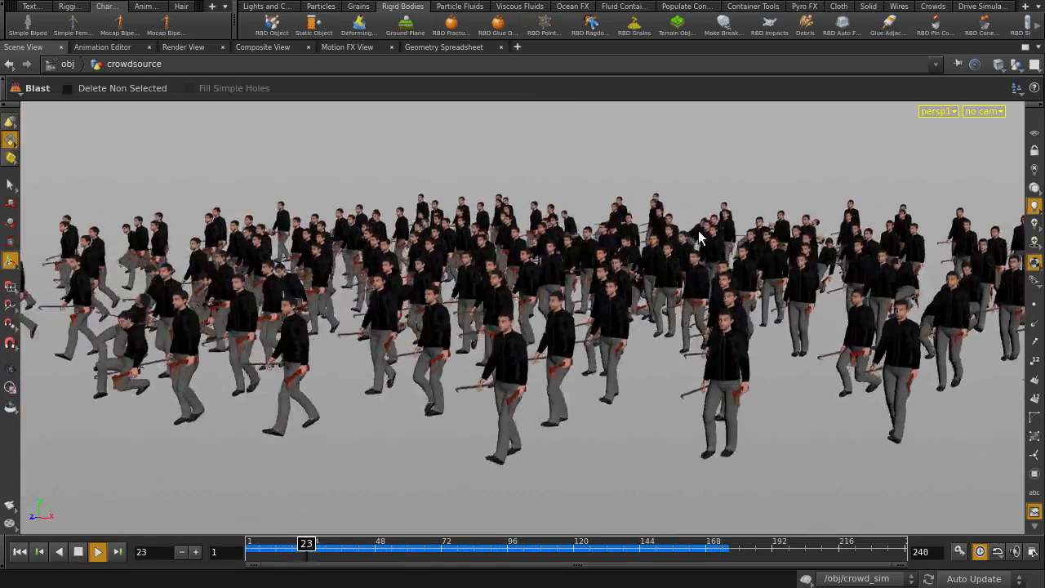
pyautogui.click(97, 551)
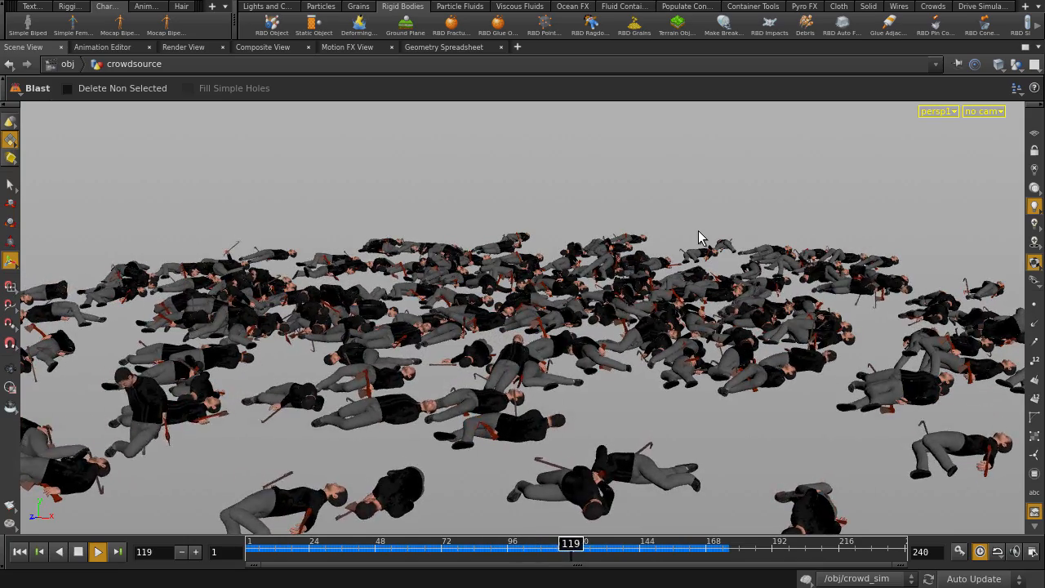
pyautogui.click(96, 551)
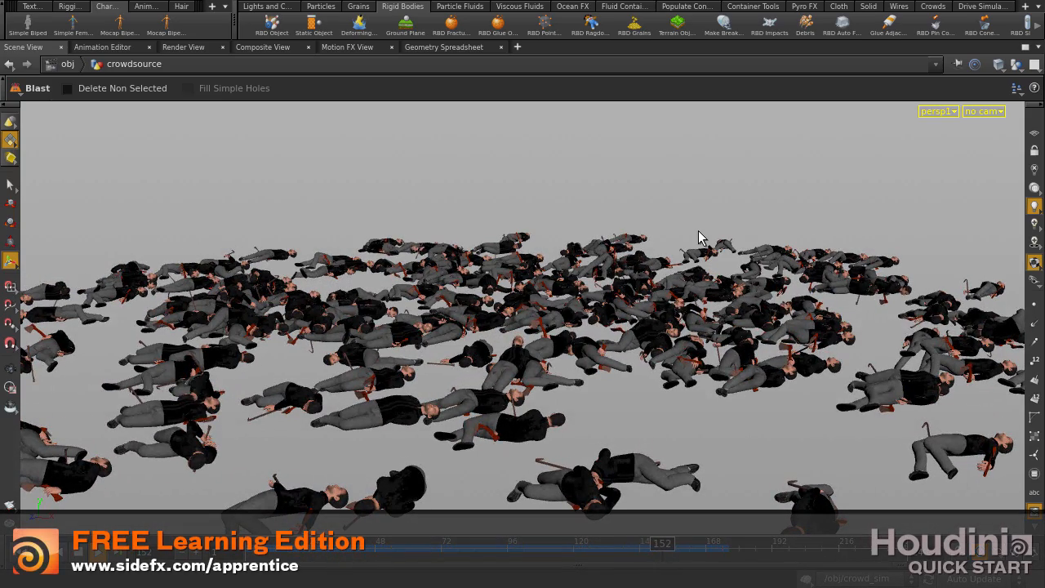